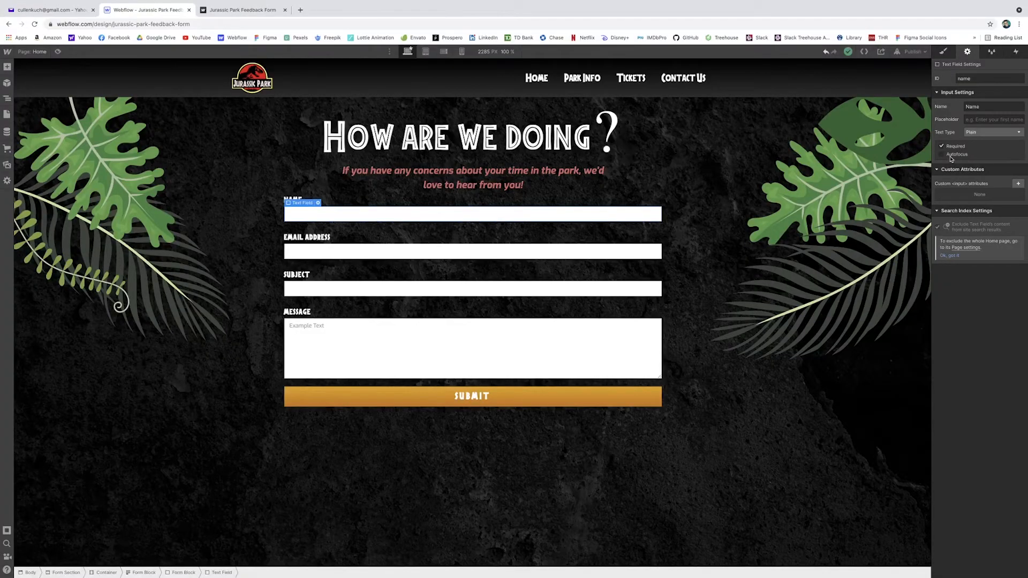
pyautogui.click(940, 154)
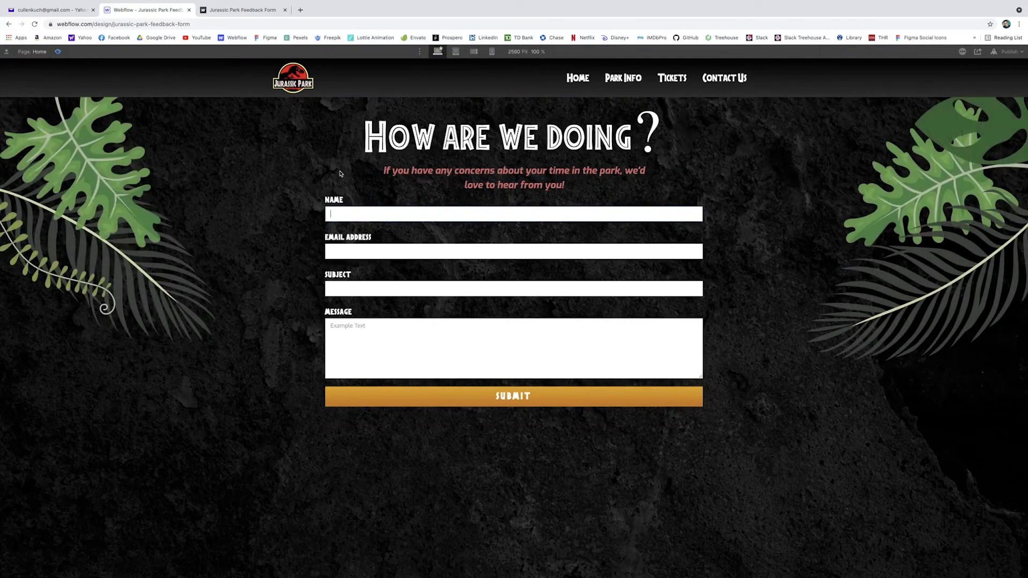
pyautogui.moveTo(58, 60)
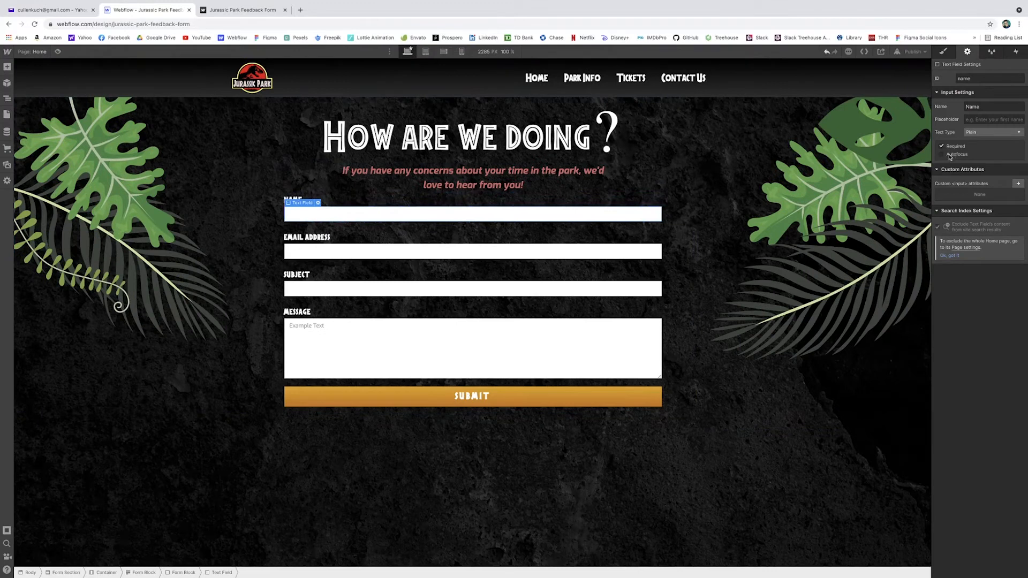
pyautogui.click(944, 155)
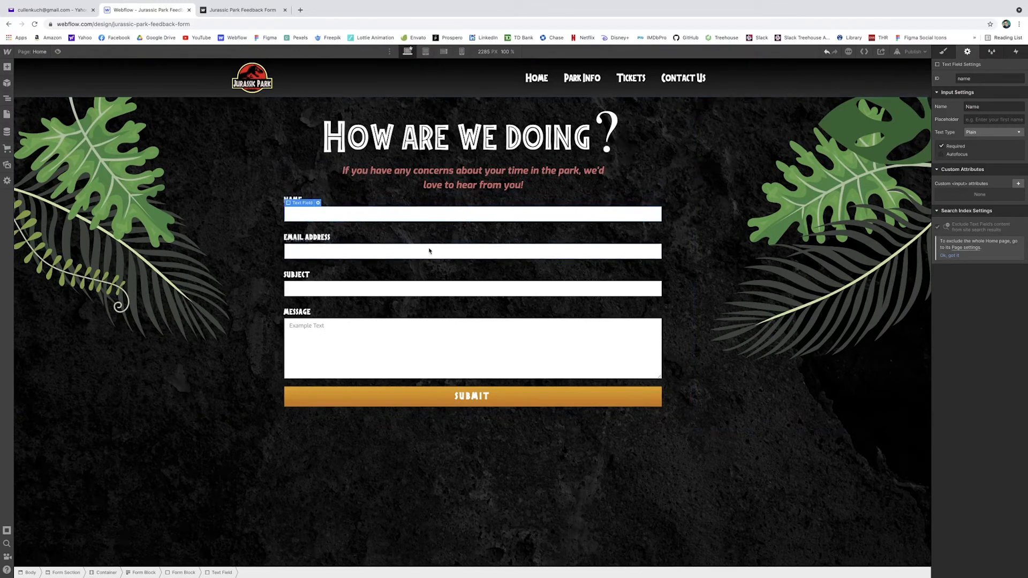